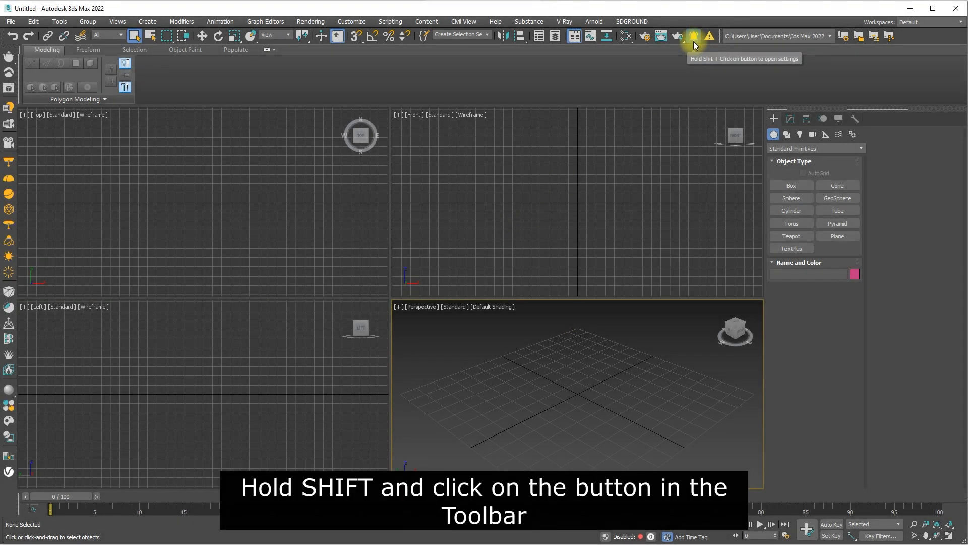
# - Open the Telegram Notifications settings from the bell button and show the Connect to Bot PIN instructions
pyautogui.click(694, 36)
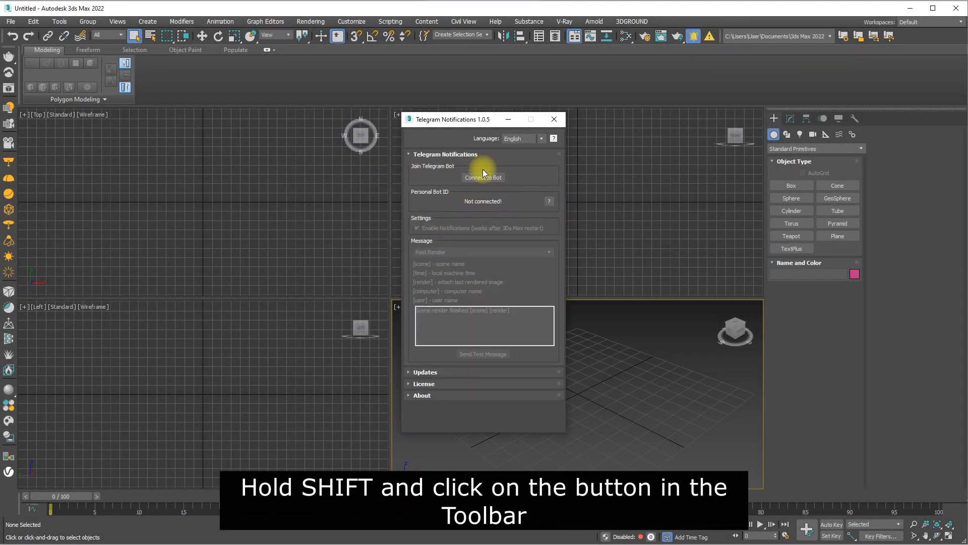
pyautogui.click(483, 177)
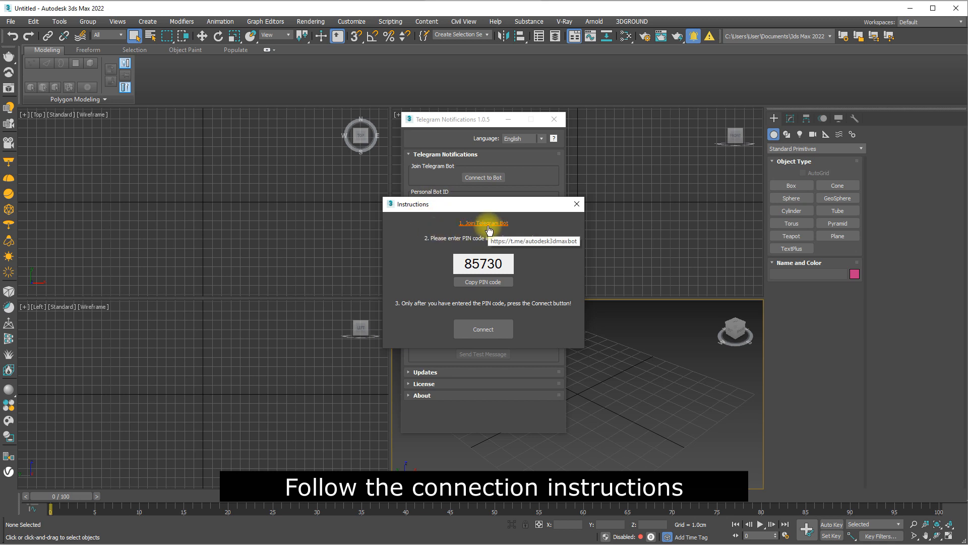
# - Follow the Join Telegram Bot link and open the 3Ds Max bot chat in Telegram Desktop
pyautogui.click(483, 223)
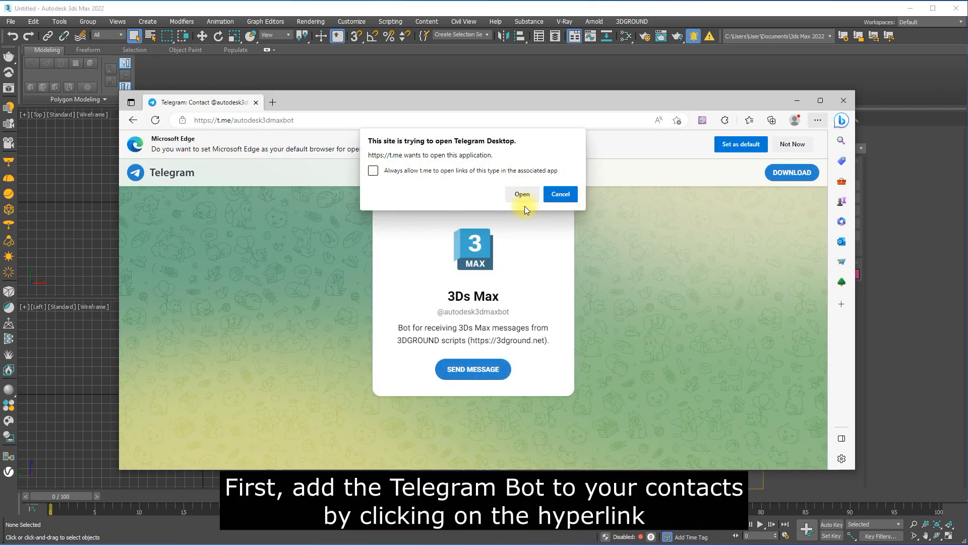
pyautogui.click(520, 194)
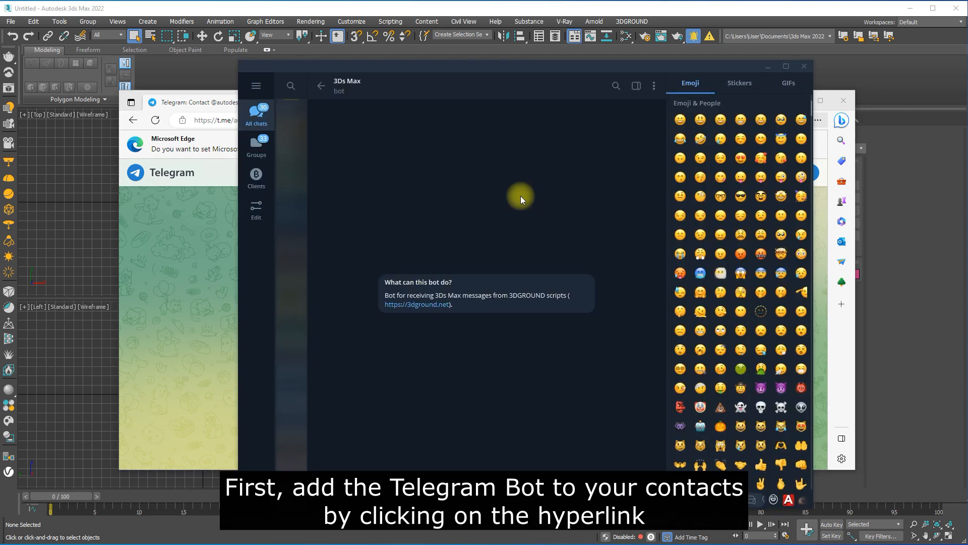
pyautogui.moveTo(475, 218)
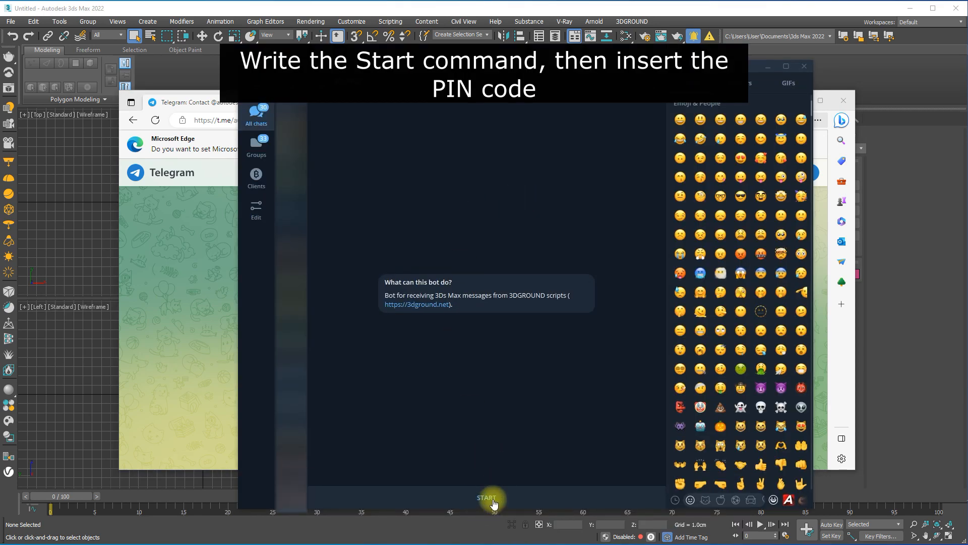
pyautogui.click(487, 498)
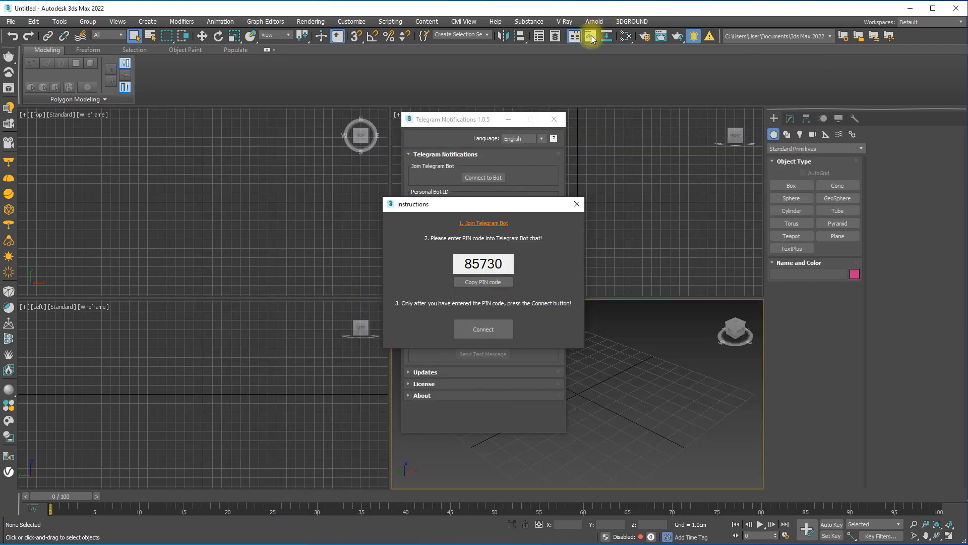
pyautogui.click(484, 281)
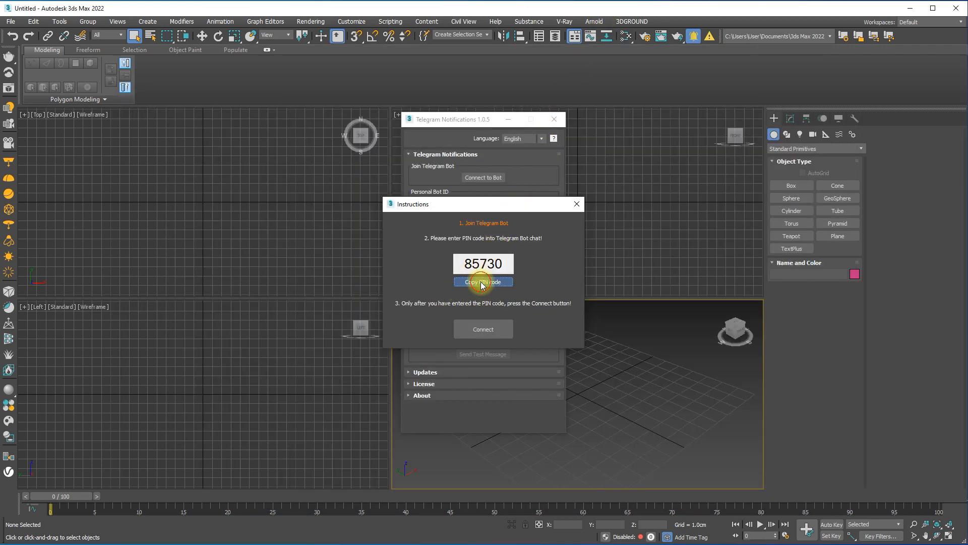
pyautogui.click(483, 281)
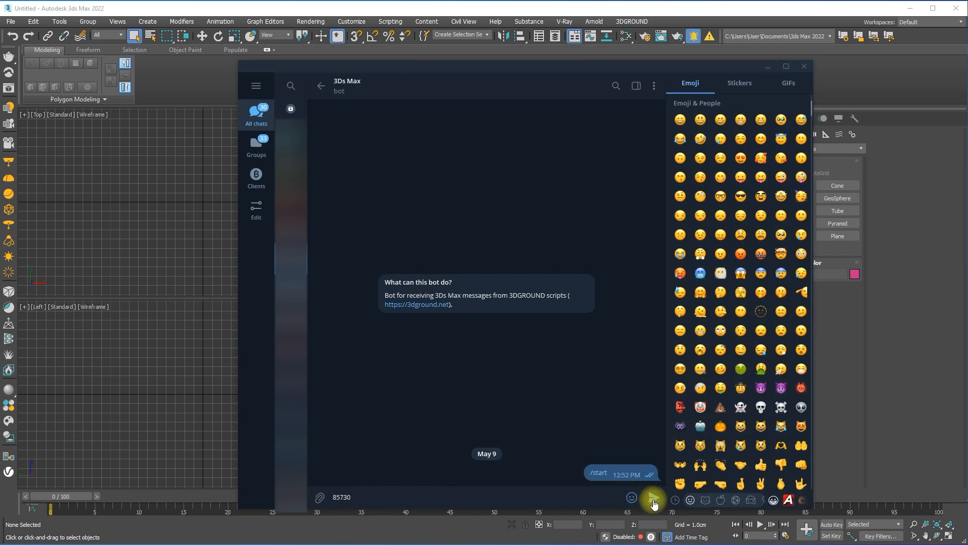
pyautogui.click(654, 499)
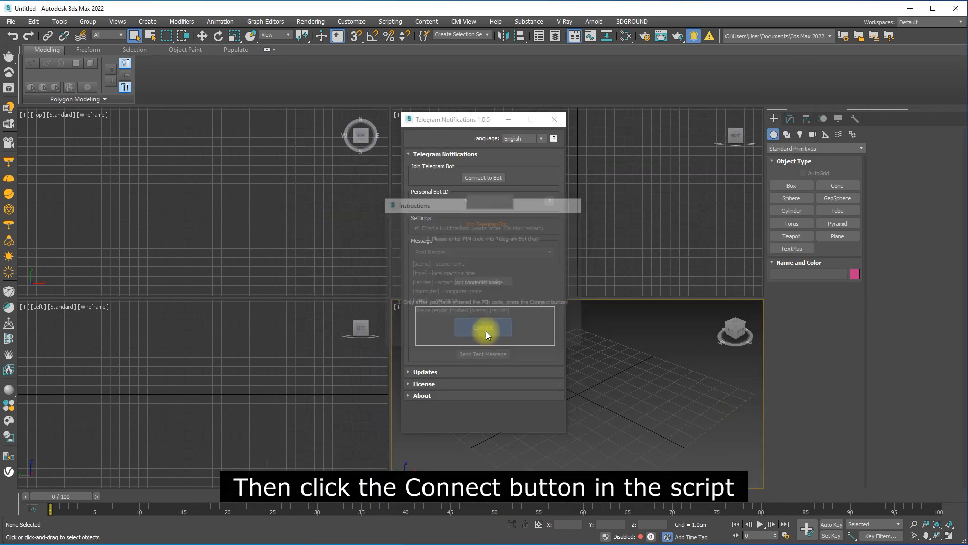
# - Confirm the Telegram bot connection in 3ds Max and dismiss the Success message
pyautogui.click(483, 177)
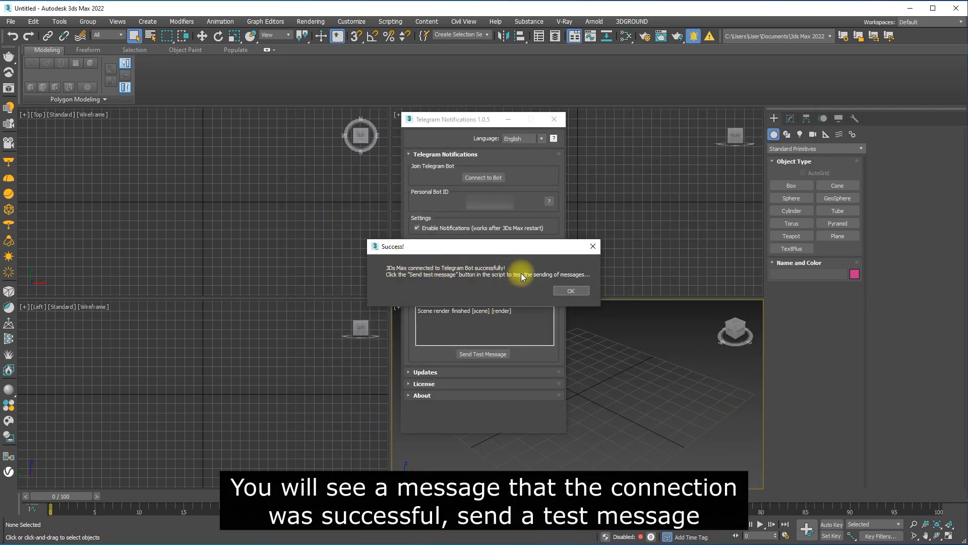
pyautogui.click(570, 291)
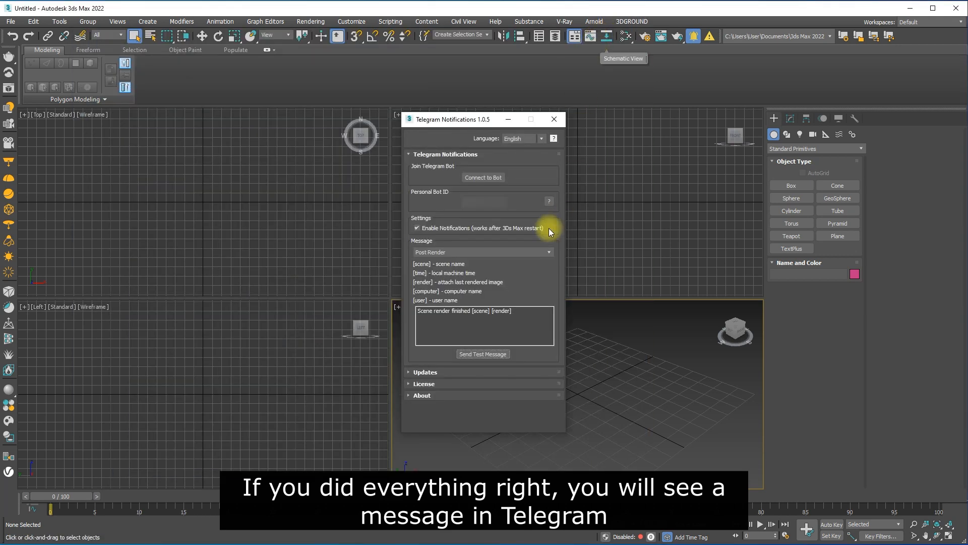
pyautogui.moveTo(501, 251)
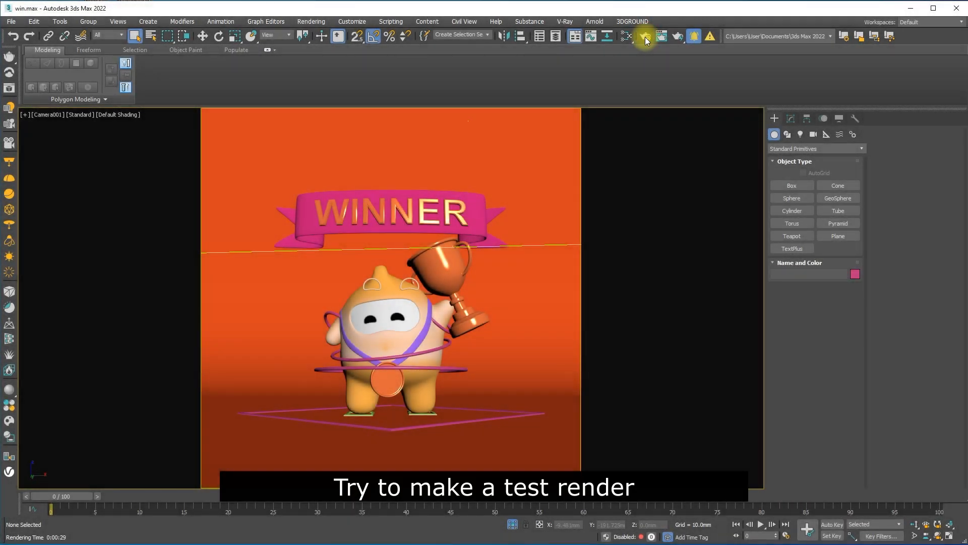
# - Render the WINNER camera view from Render Setup at 400×400 with Corona
pyautogui.click(644, 35)
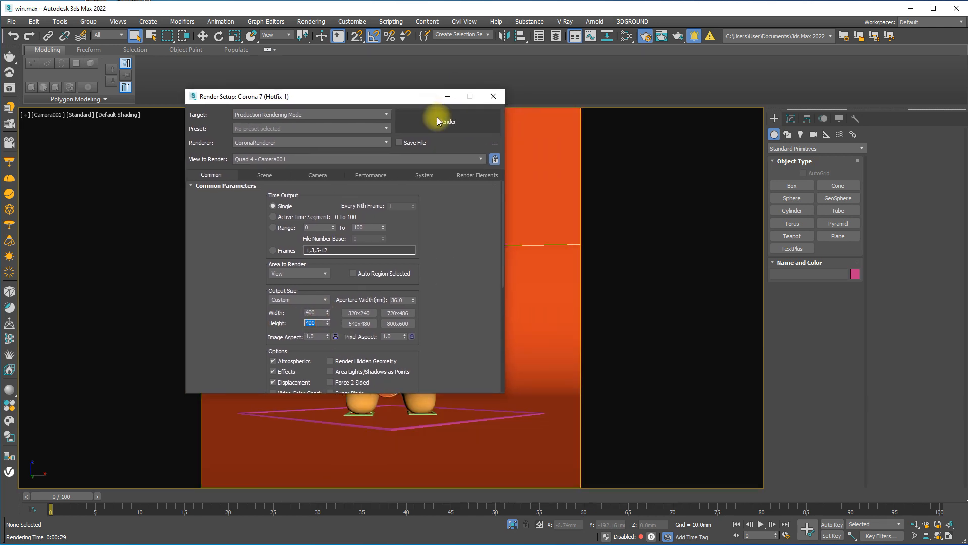
pyautogui.click(445, 121)
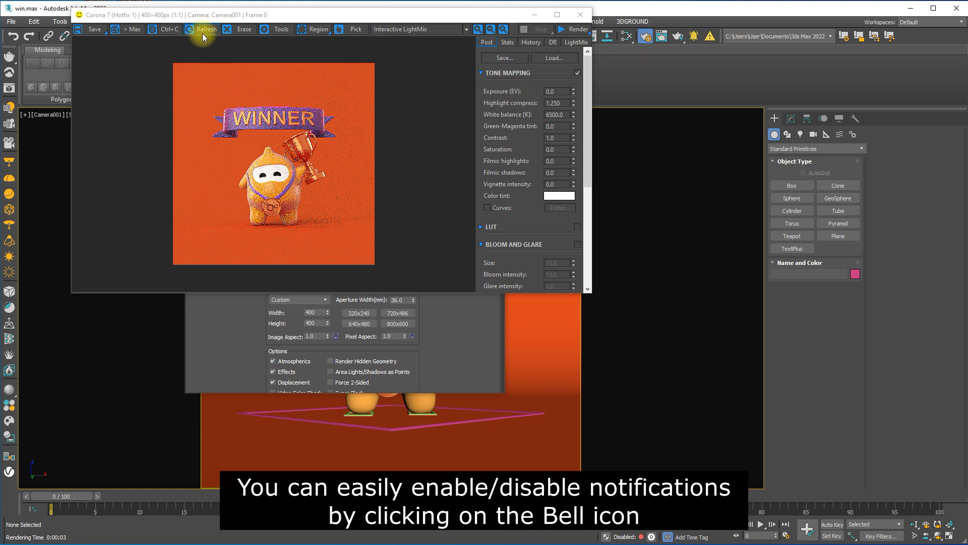
# - Clear the Corona frame buffer, re-render WINNER, and toggle render-finished notifications with the bell icon
pyautogui.click(244, 29)
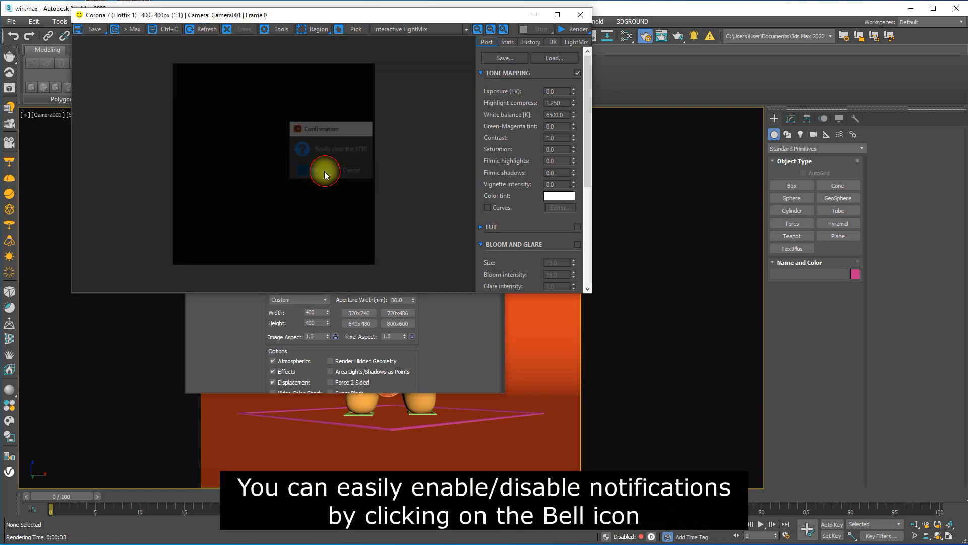
pyautogui.click(325, 170)
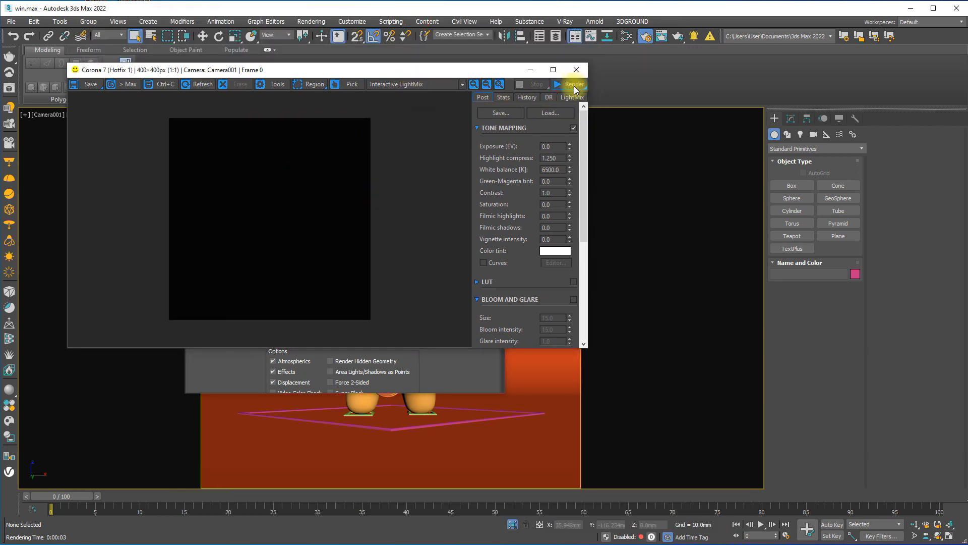
pyautogui.click(571, 84)
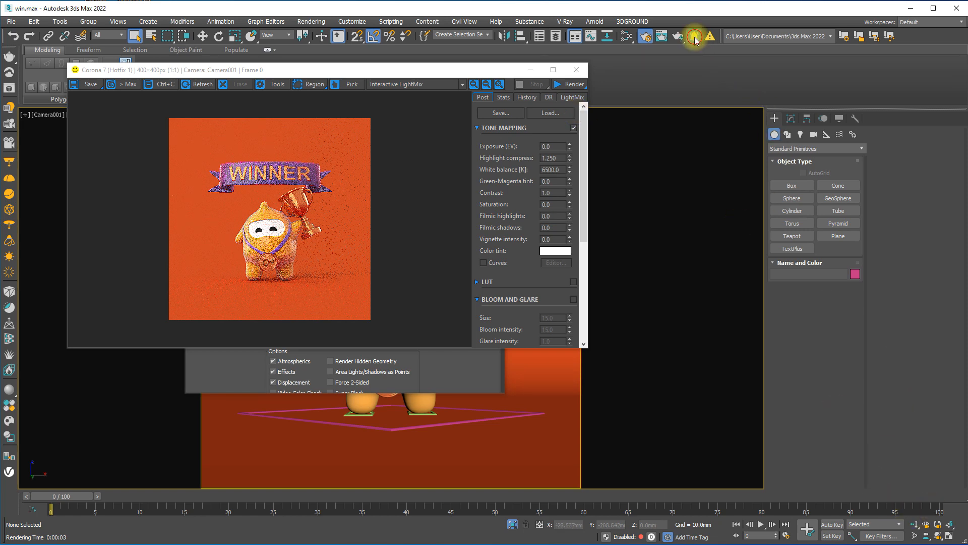
pyautogui.click(568, 83)
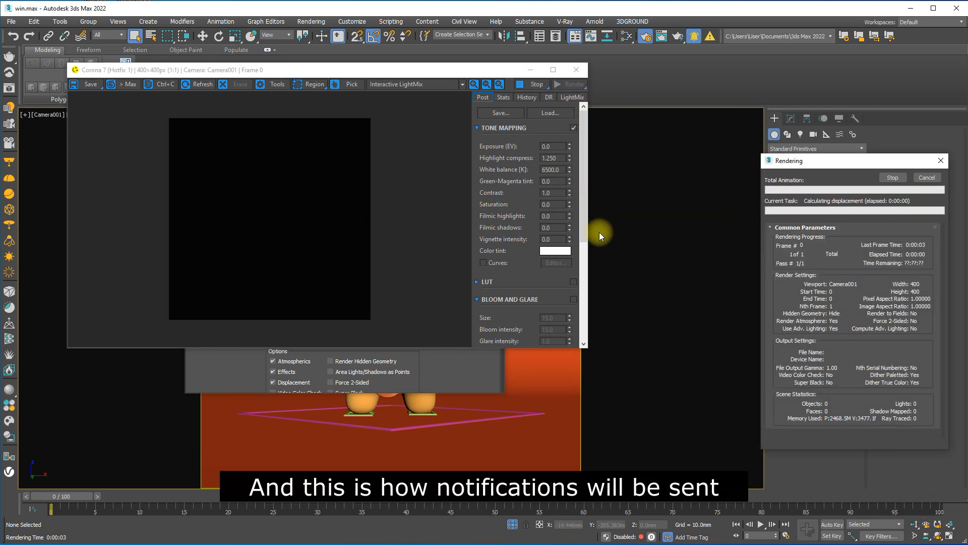